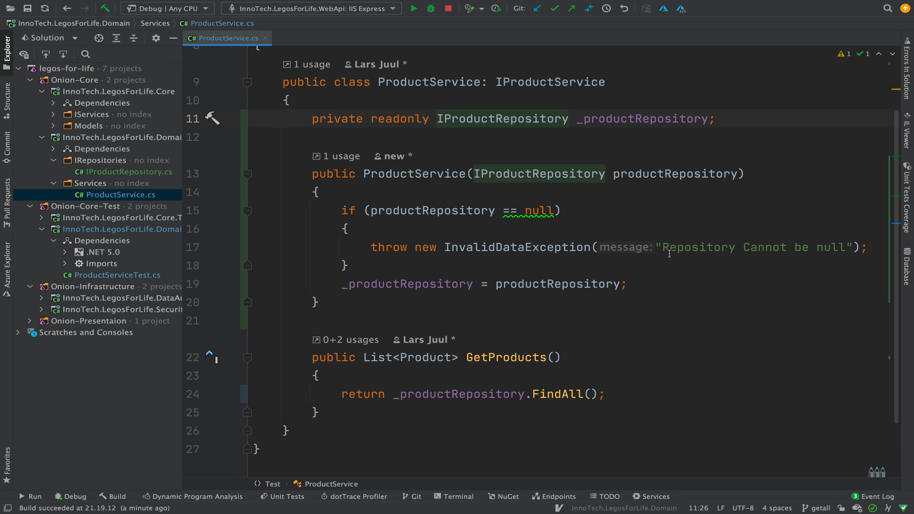
mouse_move(472, 180)
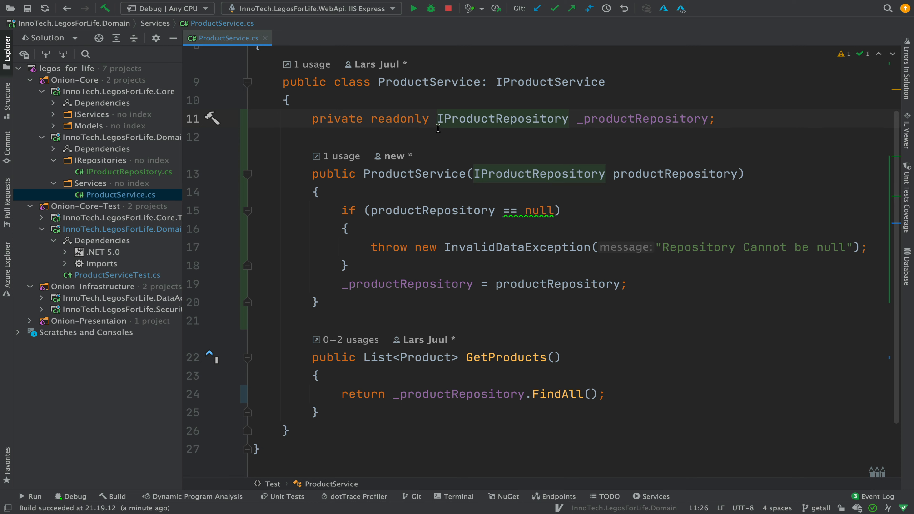
Step: Position the caret at the start of the FindAll return line in GetProducts
double_click(501, 119)
type("//O")
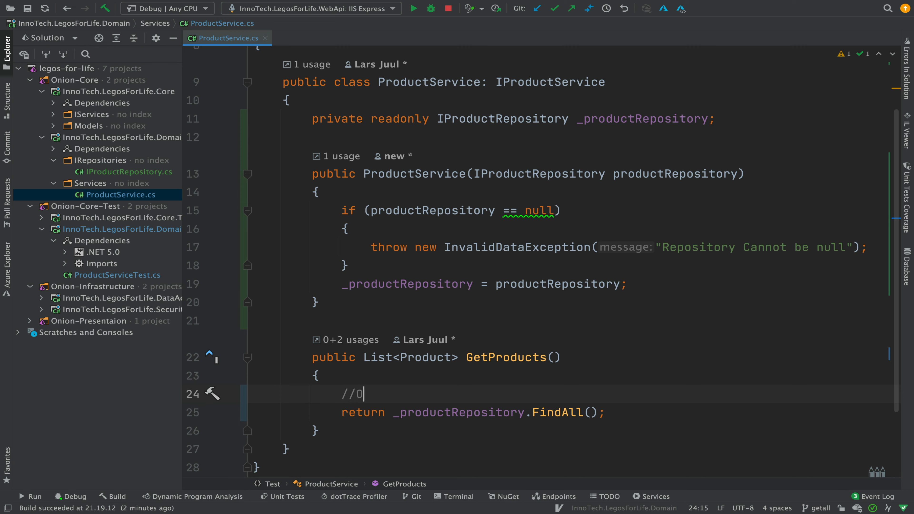
Step: Complete the comment above FindAll so it reads '//Once'
type("nce")
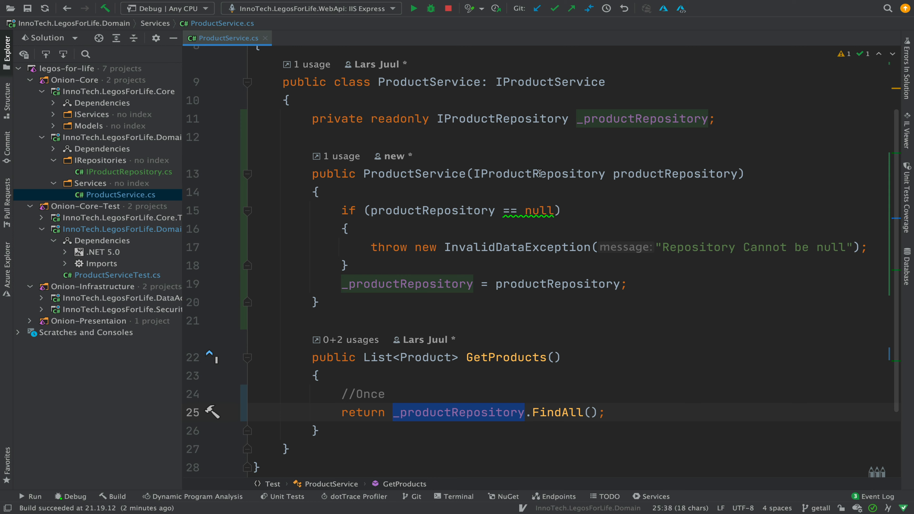
mouse_move(354, 419)
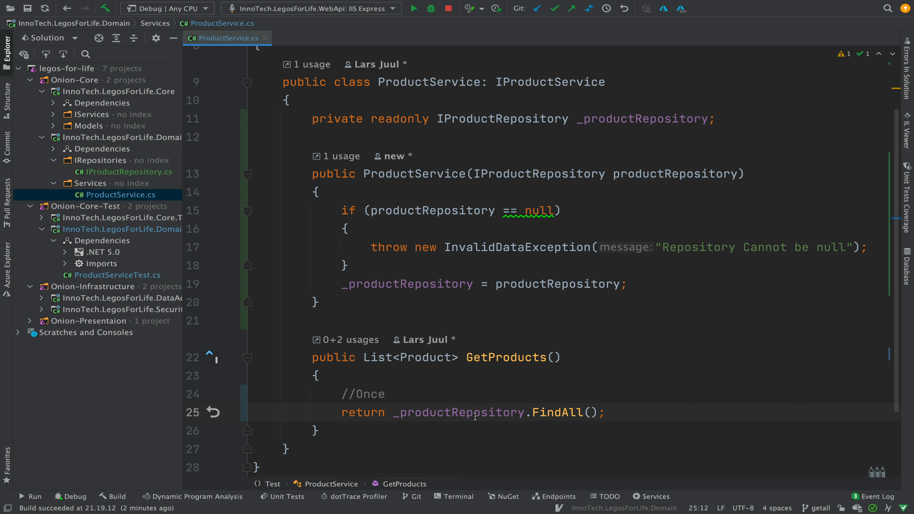
Step: Highlight _productRepository and the constructor parameter productRepository to inspect their usages
double_click(457, 412)
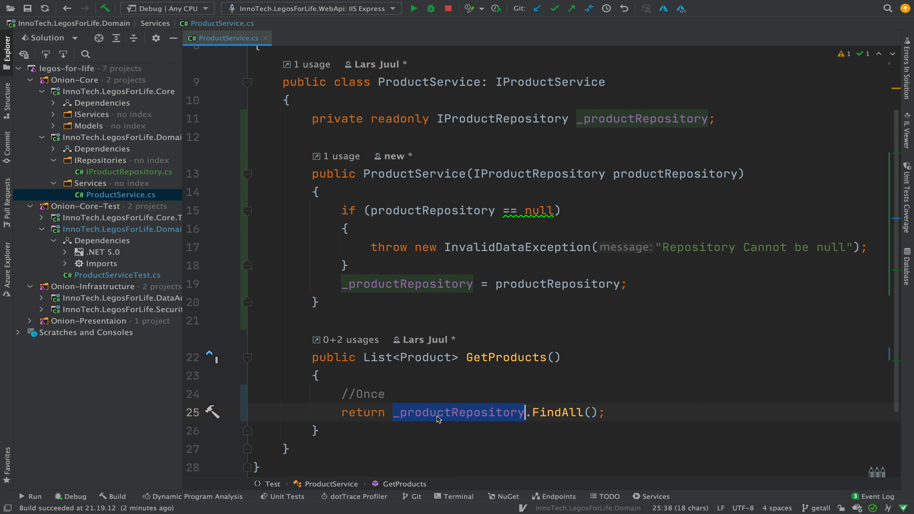
left_click(493, 174)
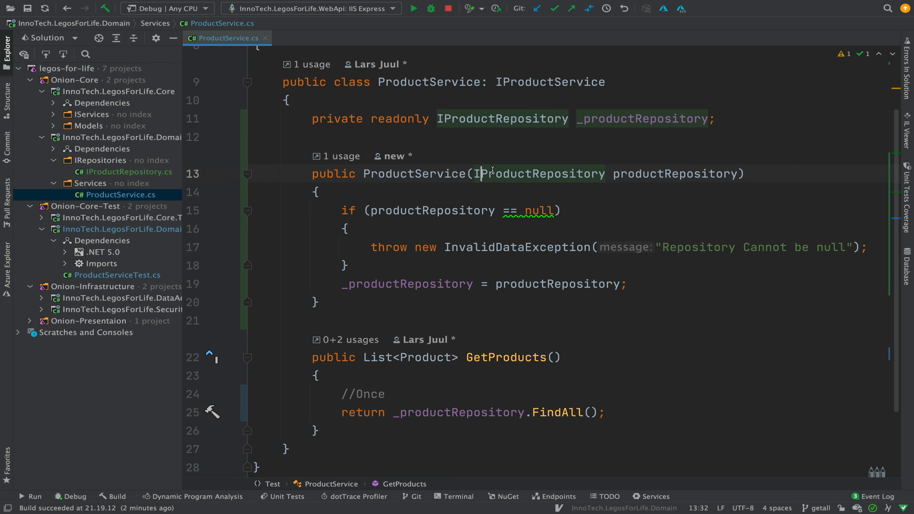
double_click(542, 174)
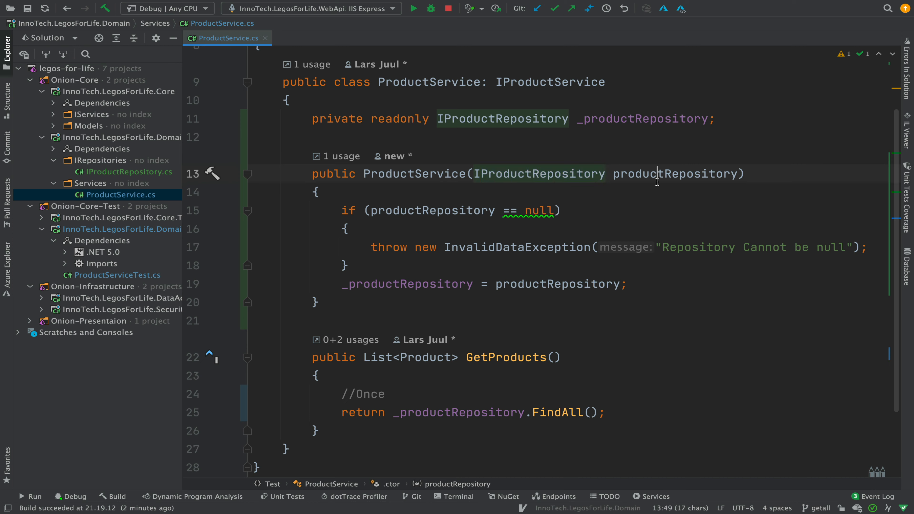
double_click(676, 173)
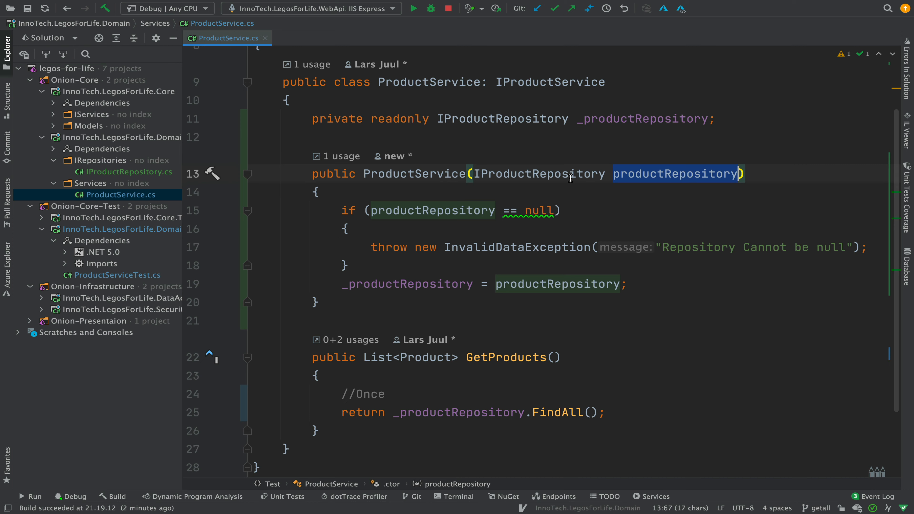
mouse_move(577, 224)
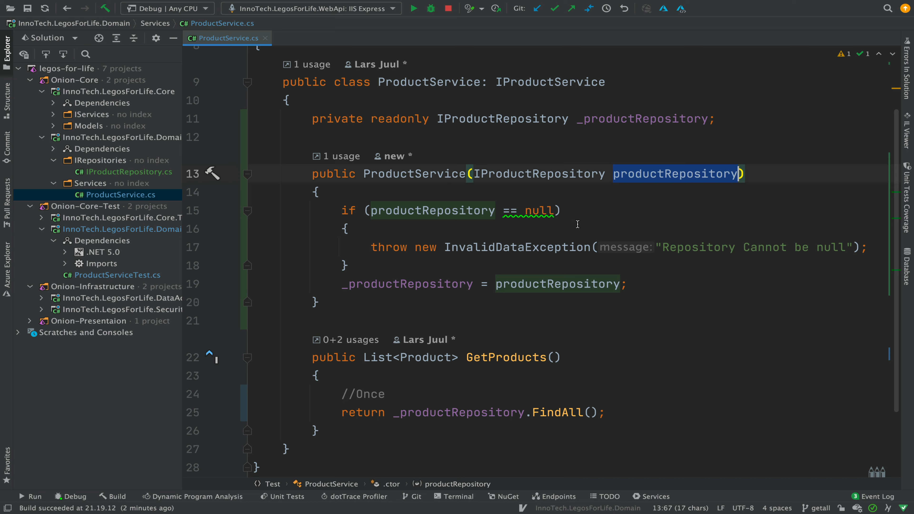
double_click(459, 412)
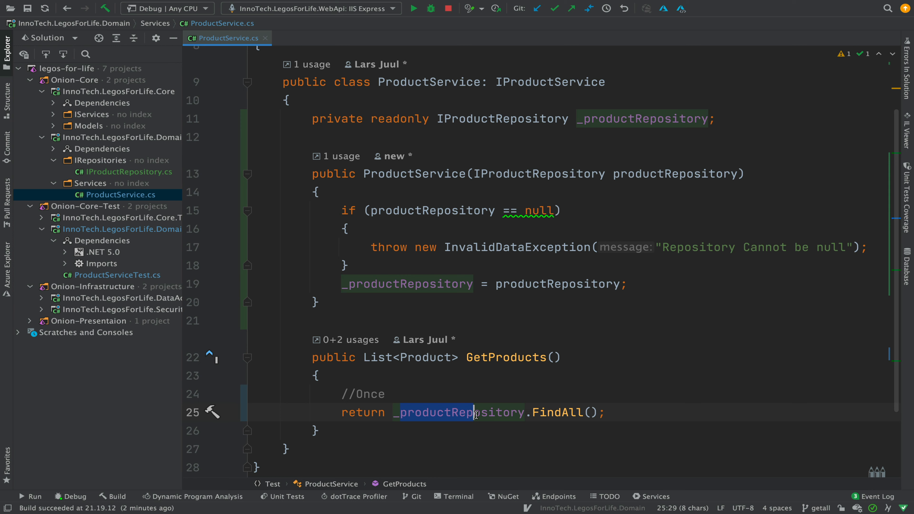
double_click(504, 357)
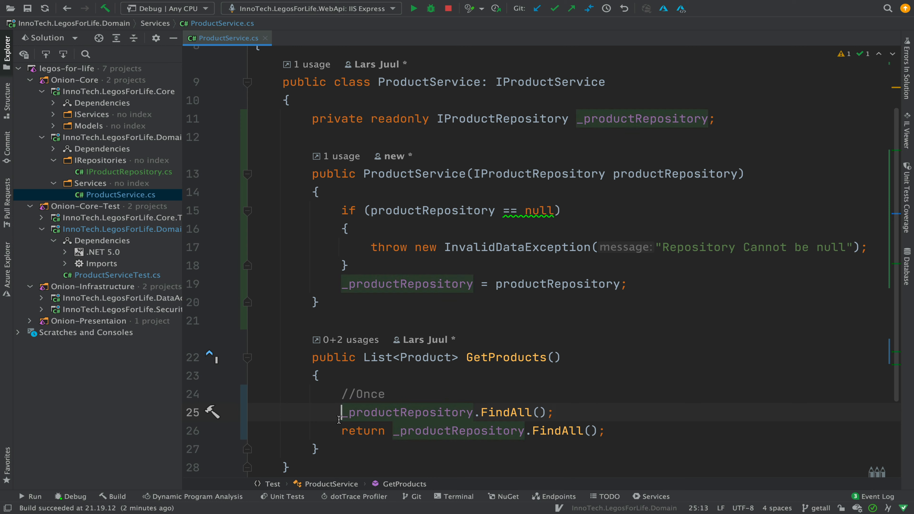
mouse_move(535, 430)
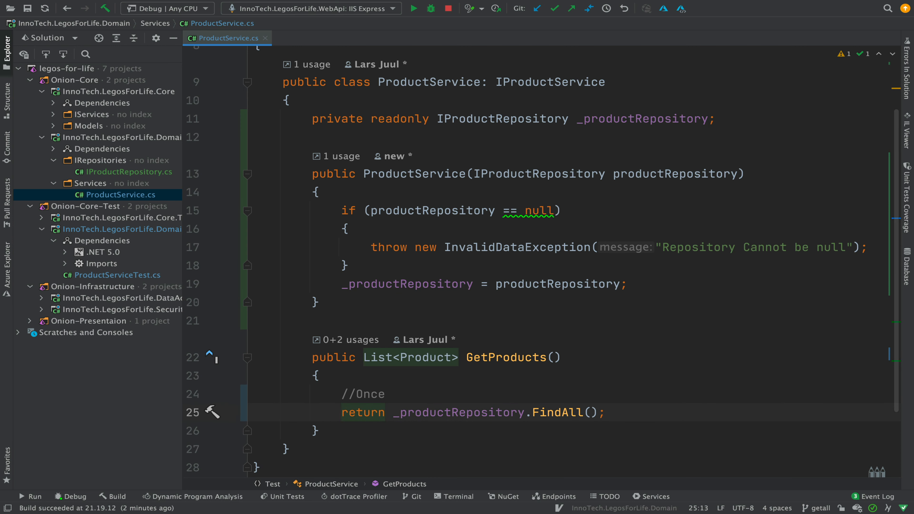
mouse_move(432, 81)
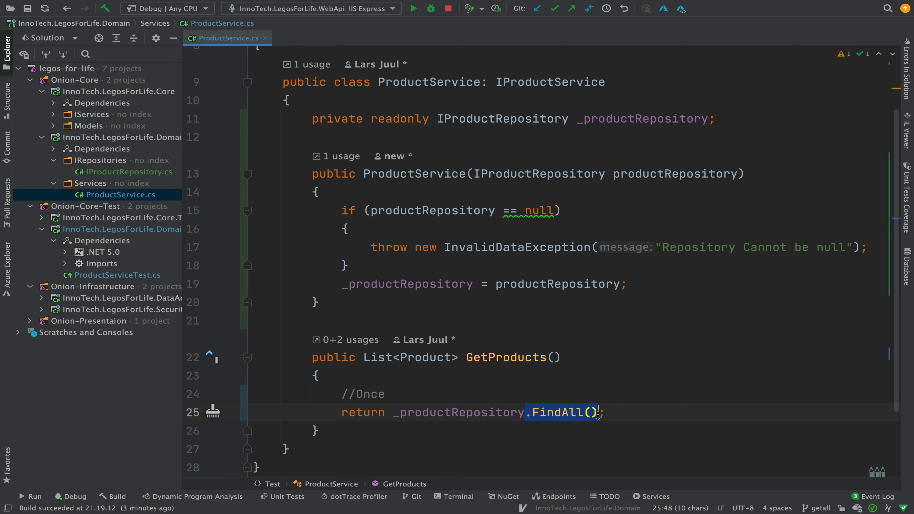
double_click(506, 357)
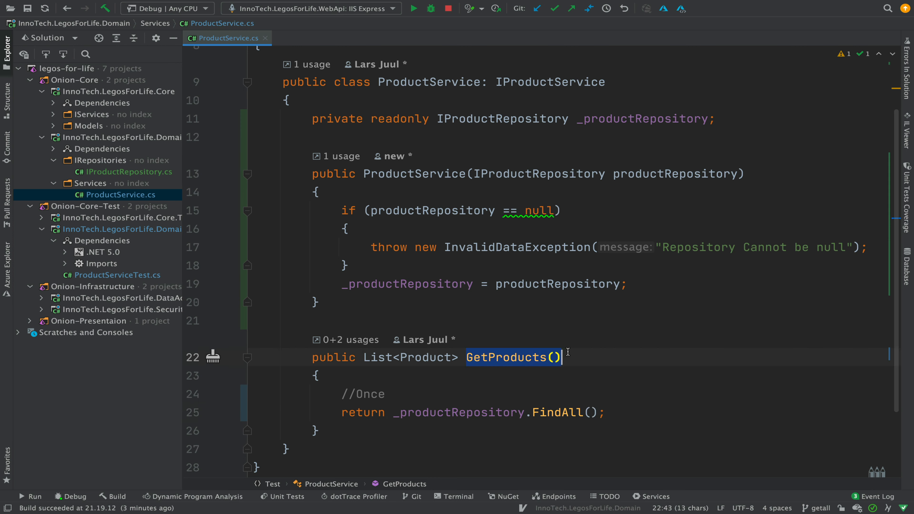